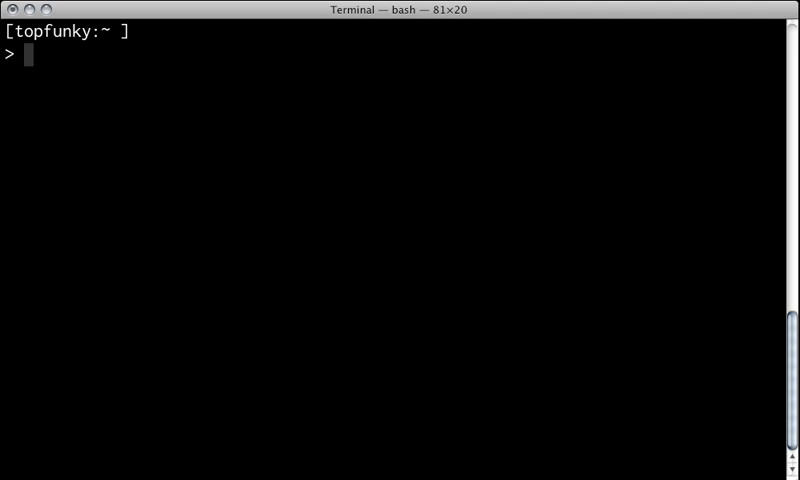
Run 'sudo gem install passenger' to install the Passenger gem system-wide.
type("sudo")
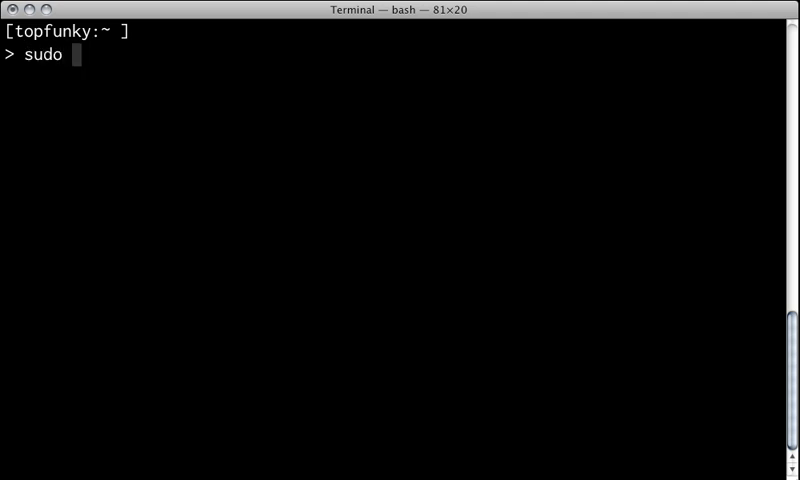
type("gem install pass")
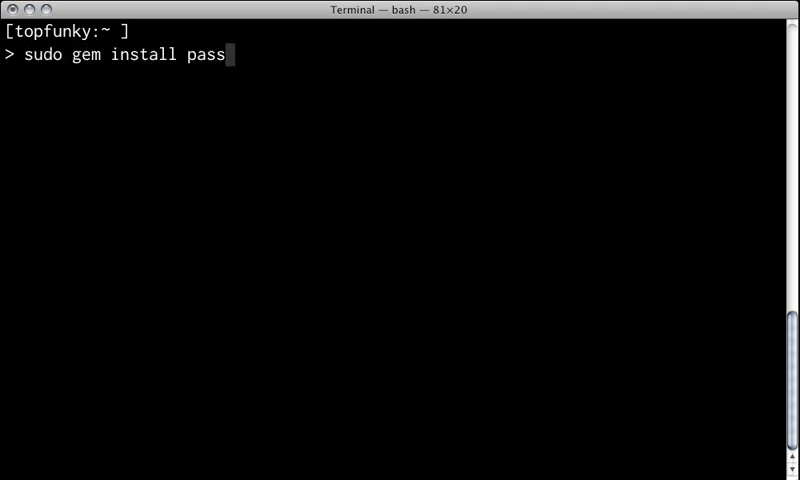
type("enger")
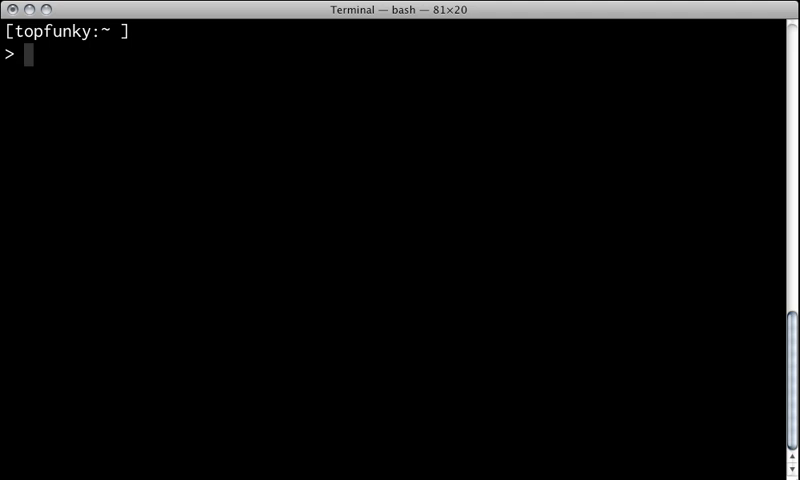
Tab-complete 'passenger-install-nginx-module' and run it with sudo to launch the installer.
type("passenger-")
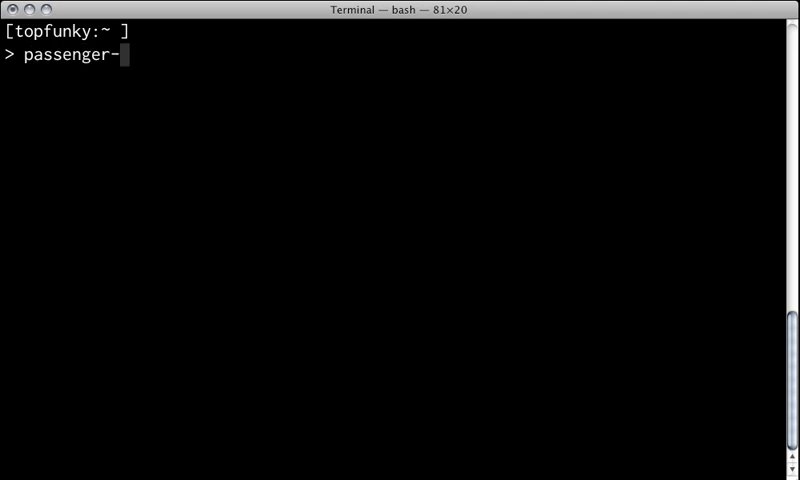
key("Tab")
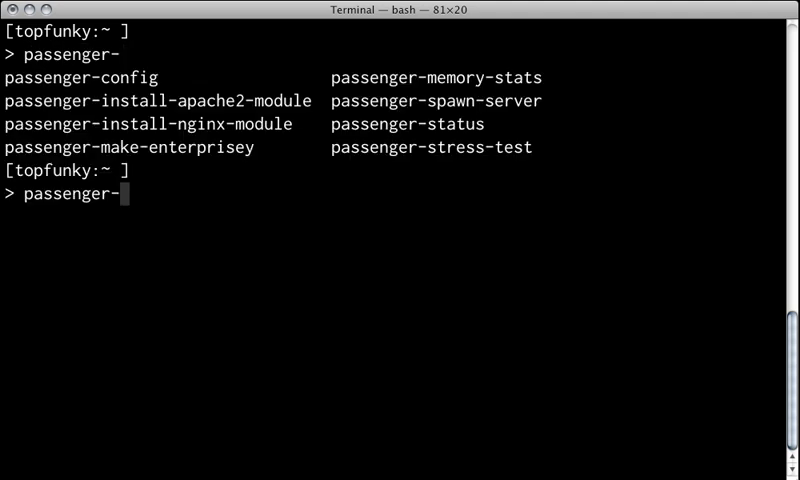
type("install-ng")
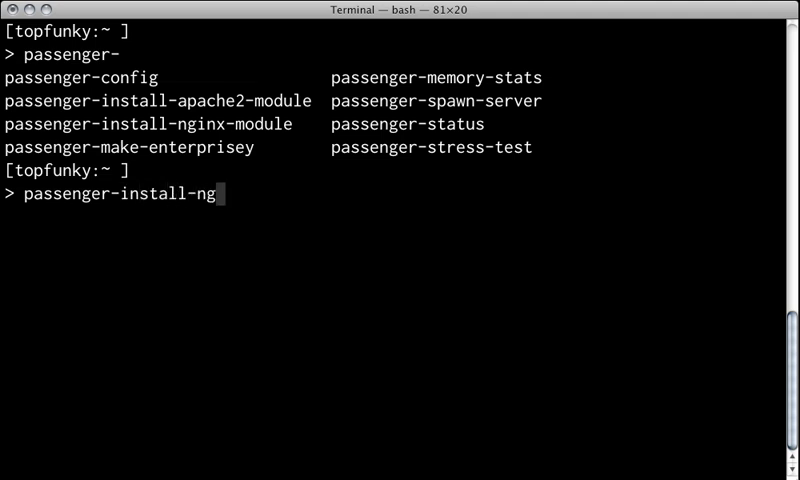
key("Tab")
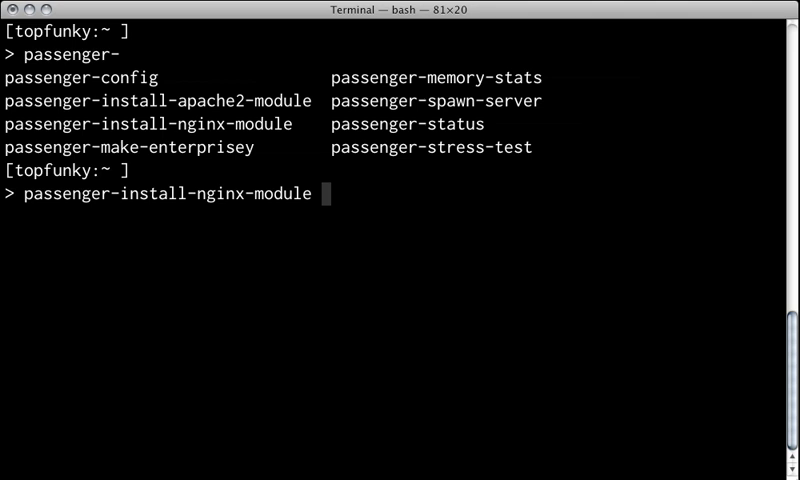
type("sudo")
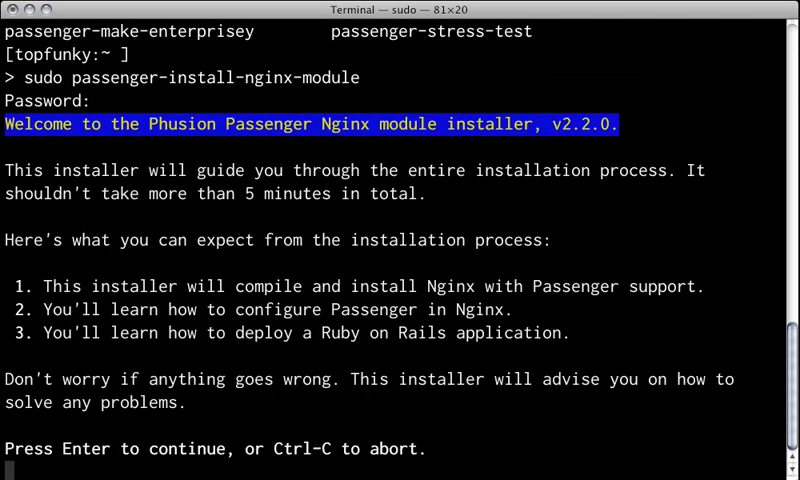
Continue the installer and choose option 1 to download, compile and install Nginx, then clear.
key("enter")
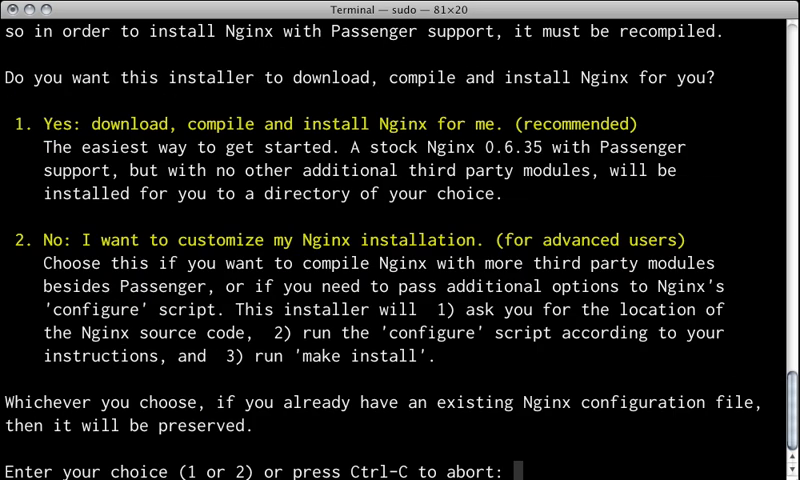
type("1")
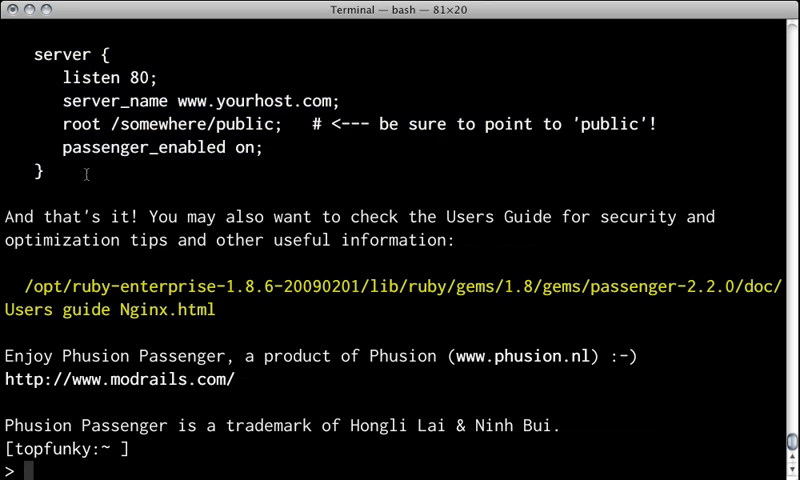
type("c")
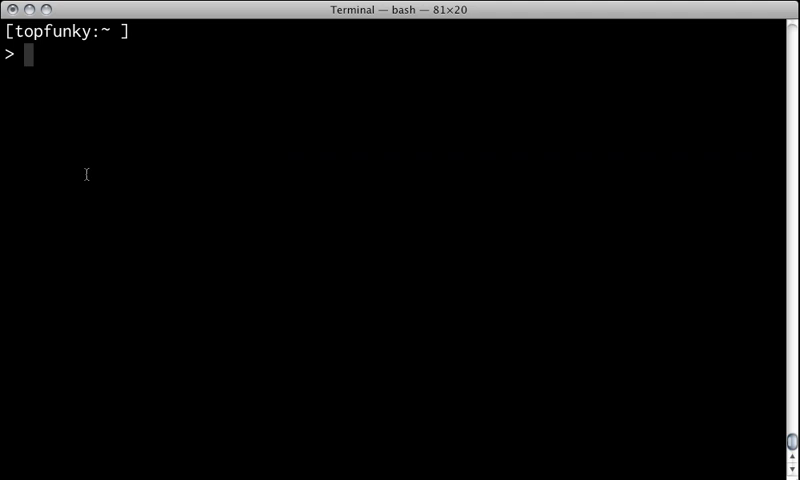
Run 'sudo mate /opt/nginx/conf/nginx.conf' and enter the password to edit it in TextMate.
type("sudo mate")
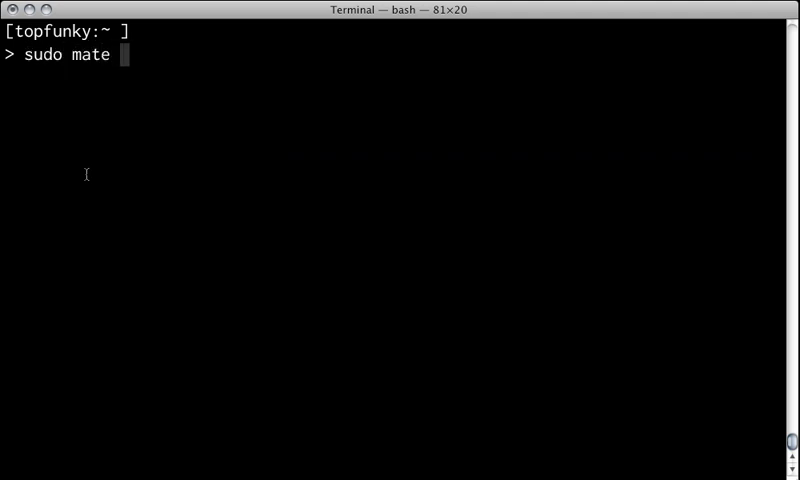
type("/opt/")
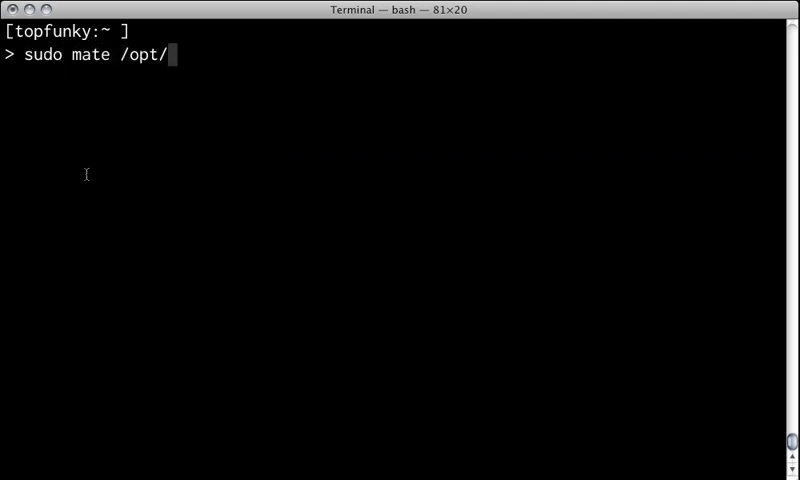
type("nginx/conf/nginx.conf")
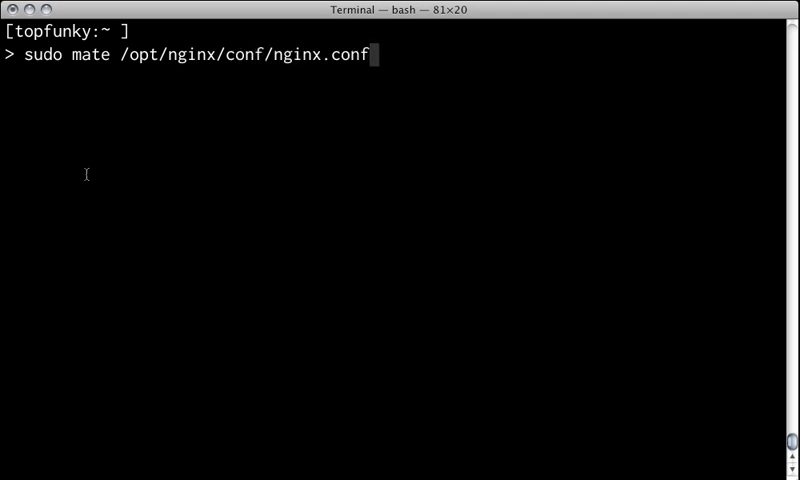
key("Return")
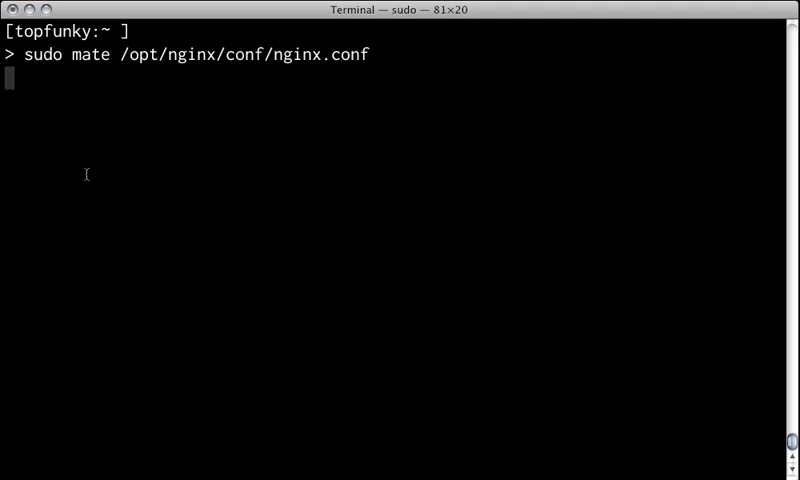
key("Return")
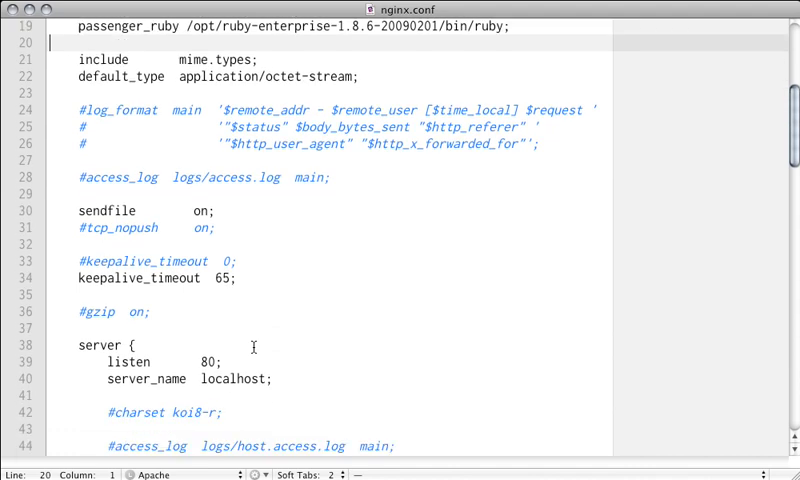
Paste the sample Passenger server block into the http section and name it peepcode.local.
scroll("down", 3)
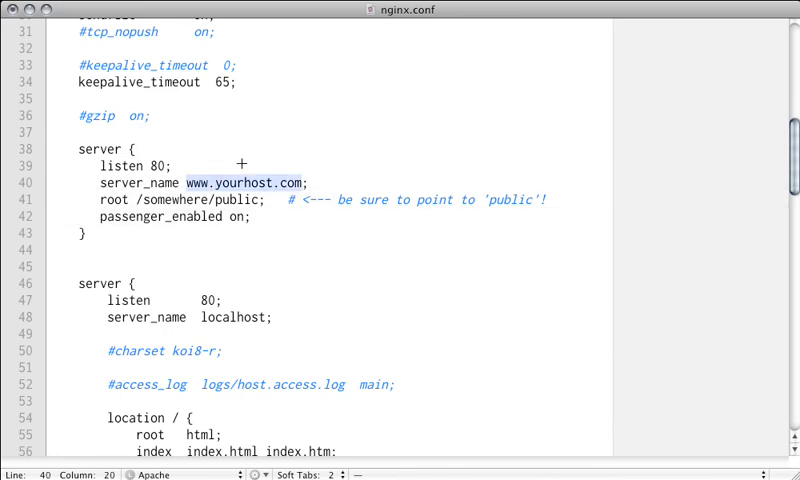
type("peepcode.local")
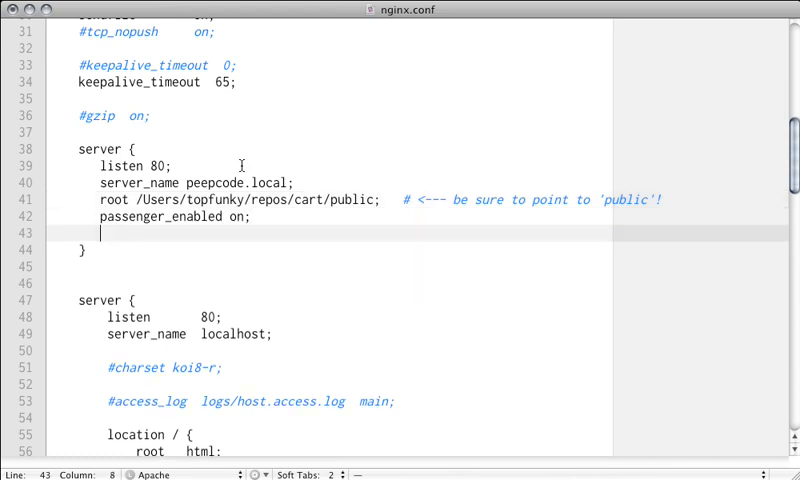
Add 'rails_env development;' to the server block and save nginx.conf.
type("rails_env")
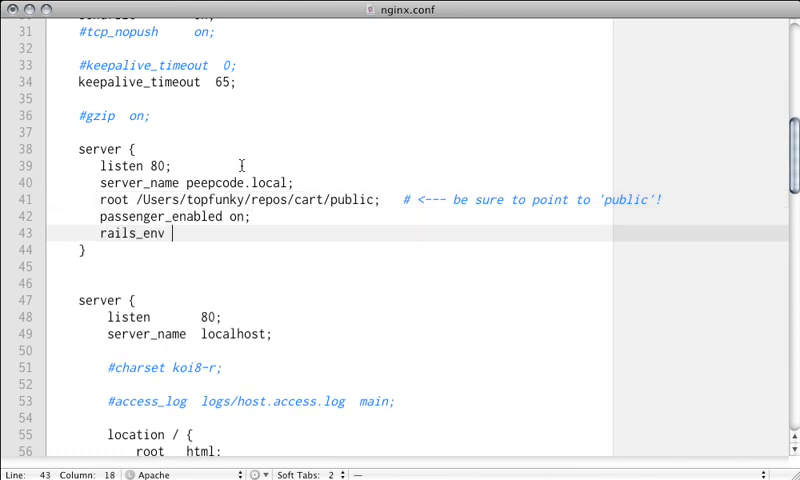
type("development;")
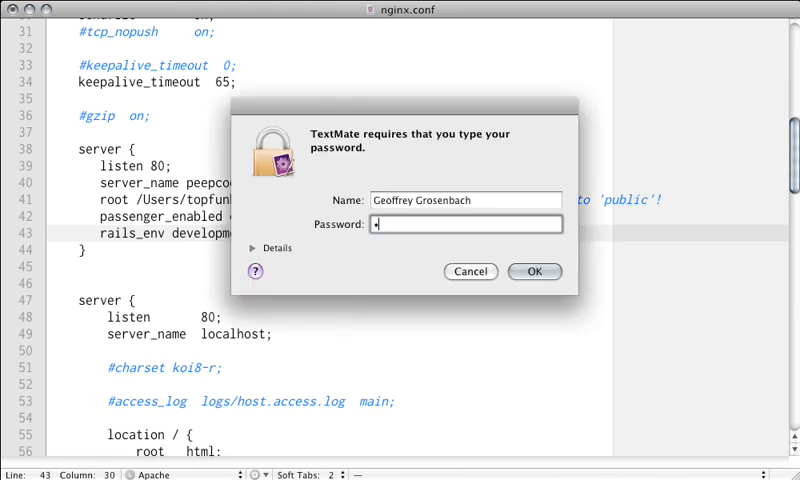
Authorize the save of the protected nginx.conf with the admin password.
left_click(536, 272)
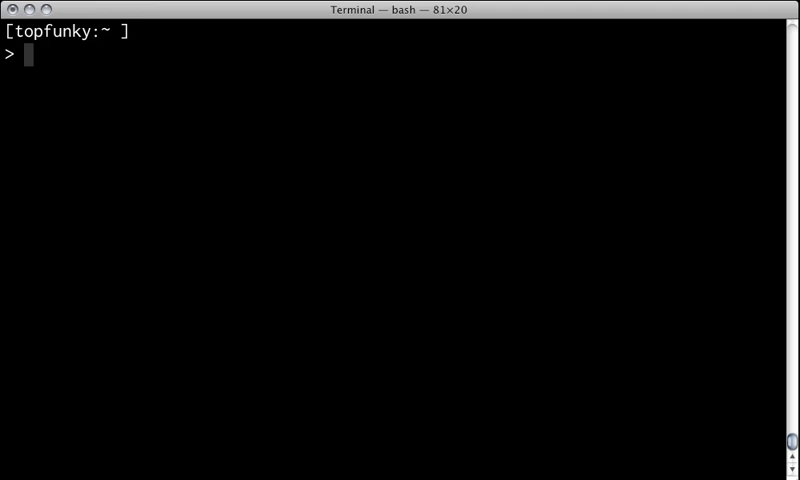
Run 'sudo /opt/nginx/sbin/nginx' to start the Nginx server.
type("sudo /")
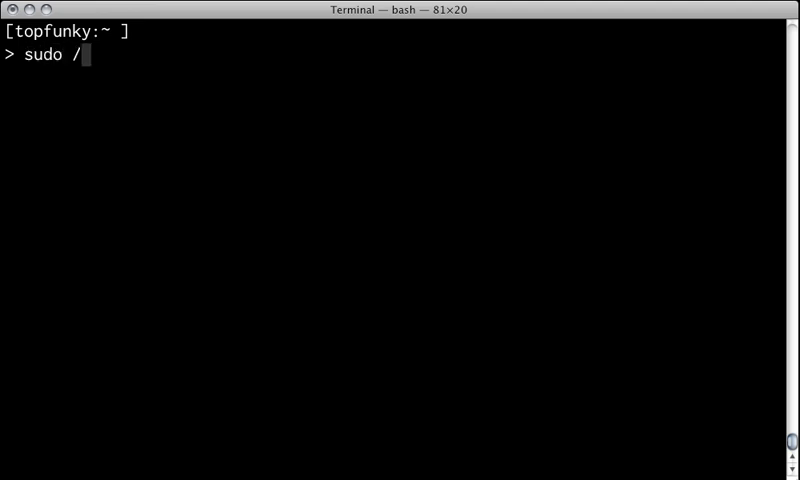
type("opt/nginx/")
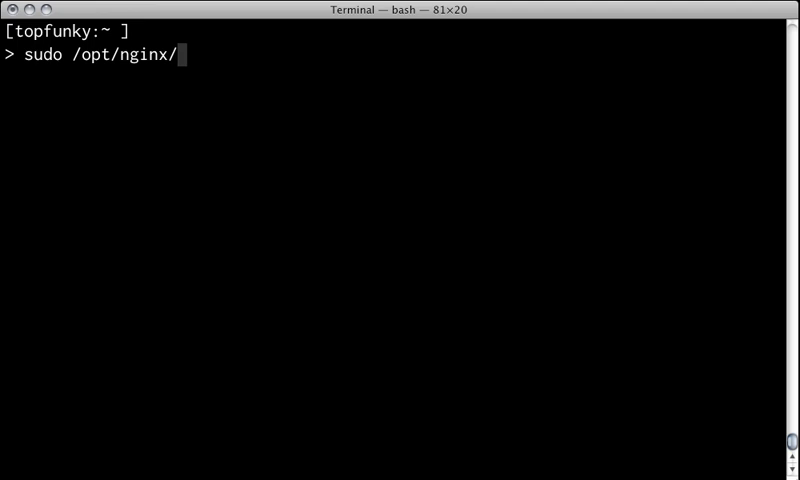
type("sbin/nginx")
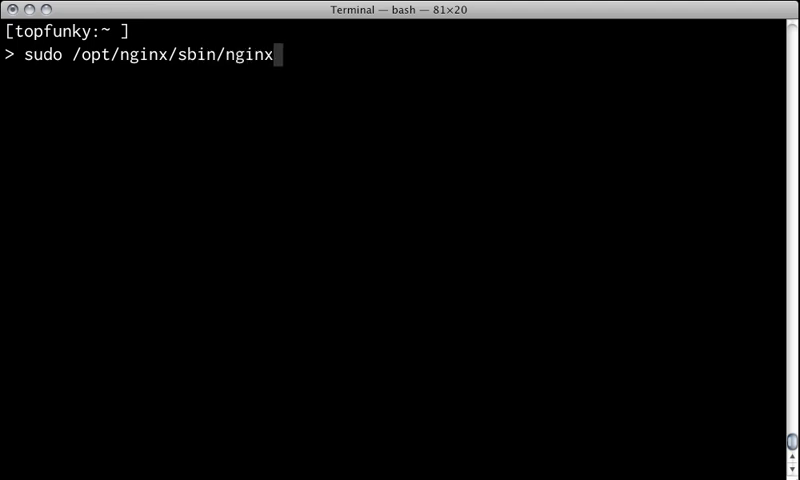
key("Return")
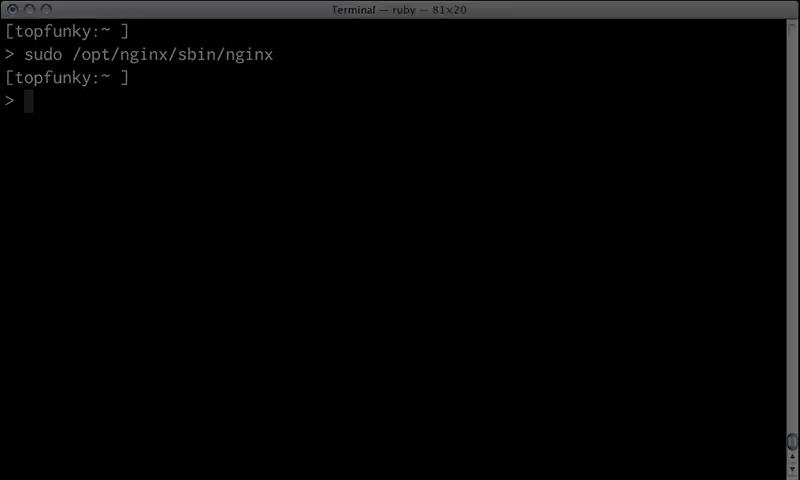